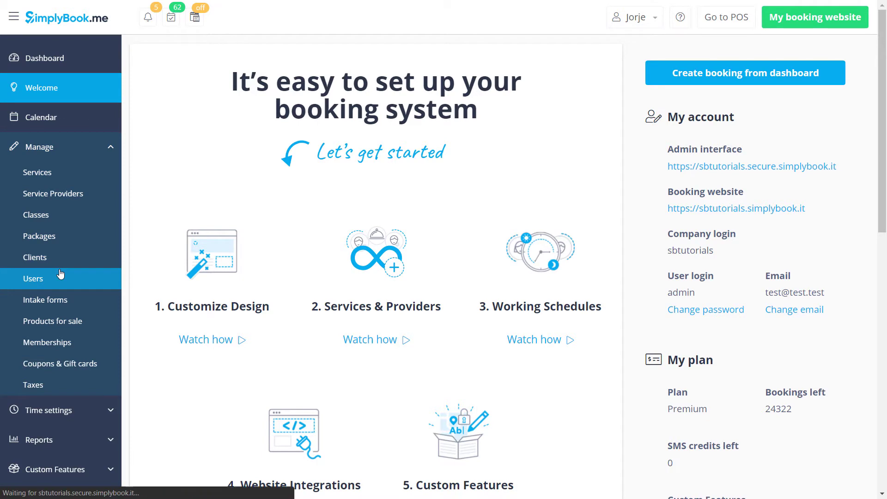
Step: Open the Users list under Manage, showing admins Jorje and Ignacio
click(32, 278)
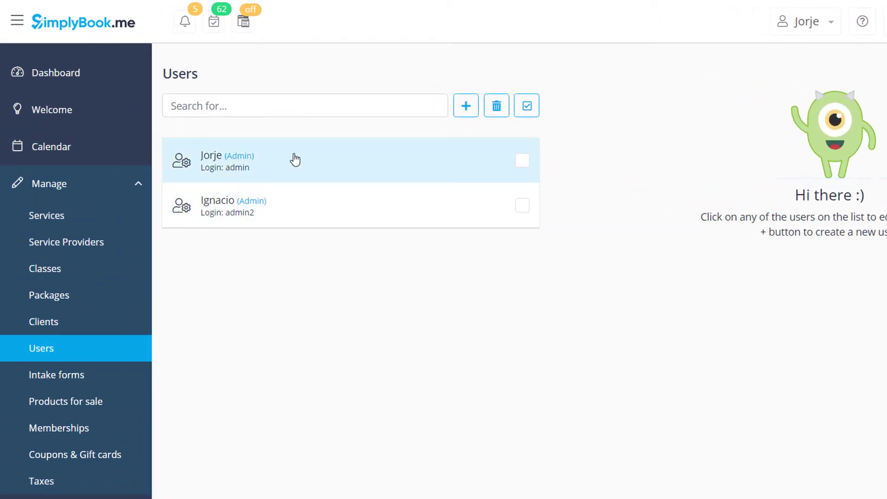
click(466, 106)
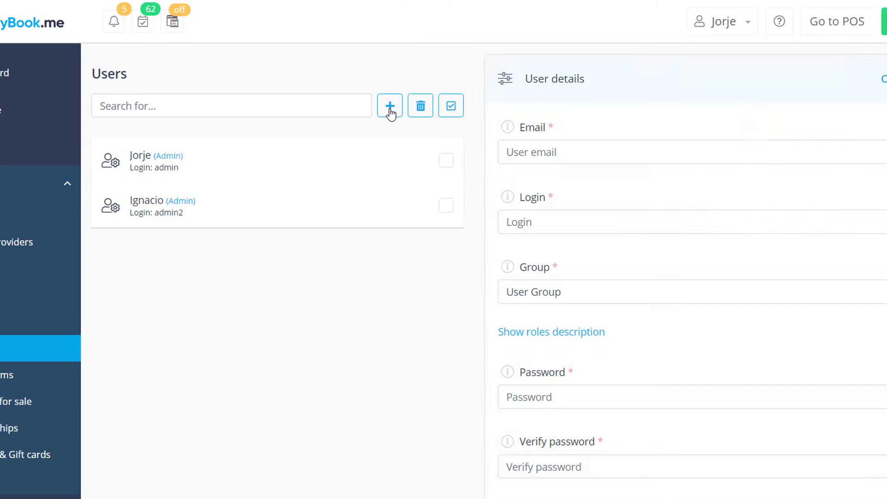
click(390, 106)
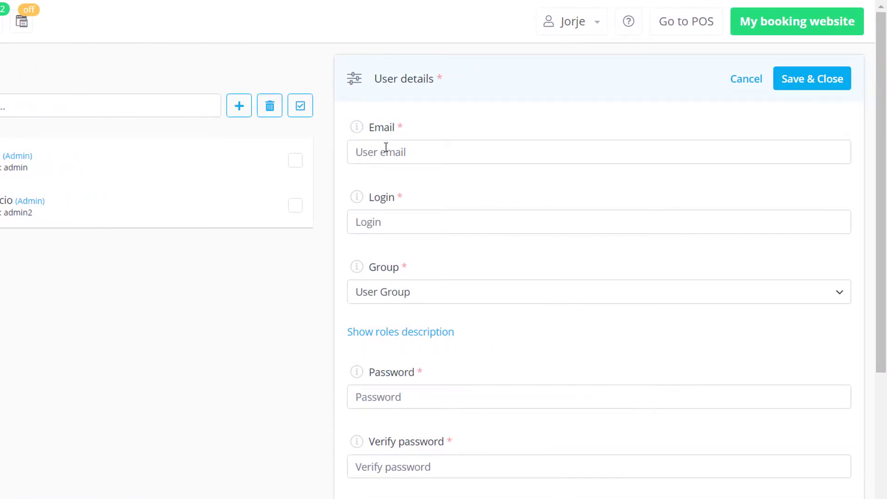
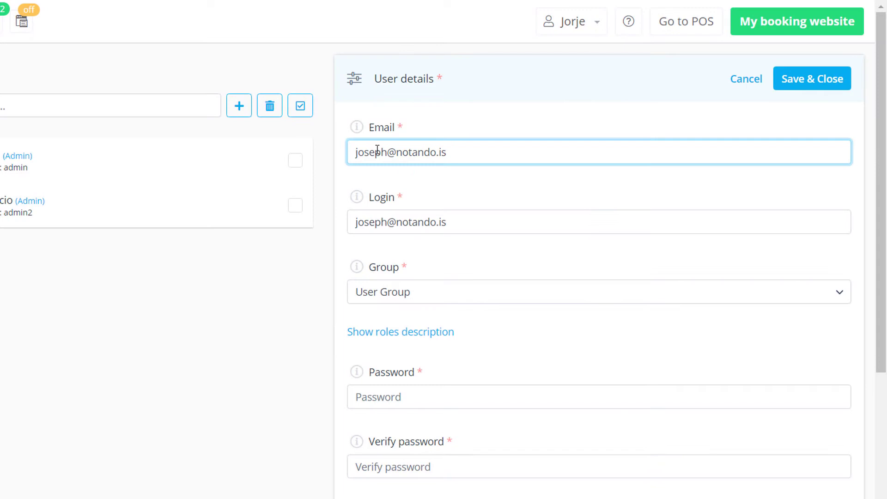
click(594, 292)
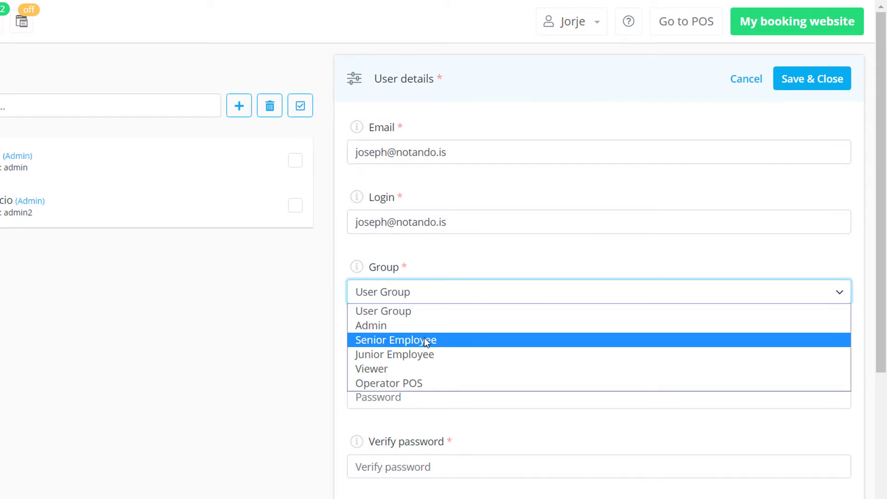
click(395, 340)
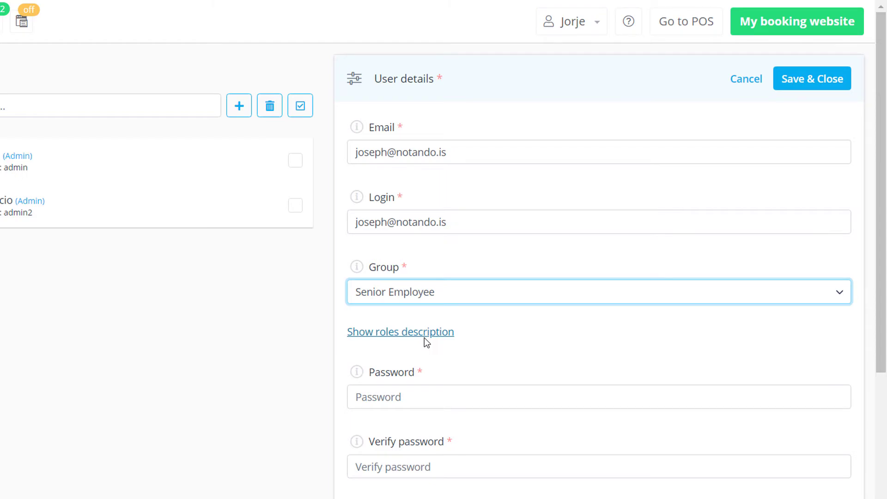
Step: View the user role descriptions popup, then close it
click(400, 332)
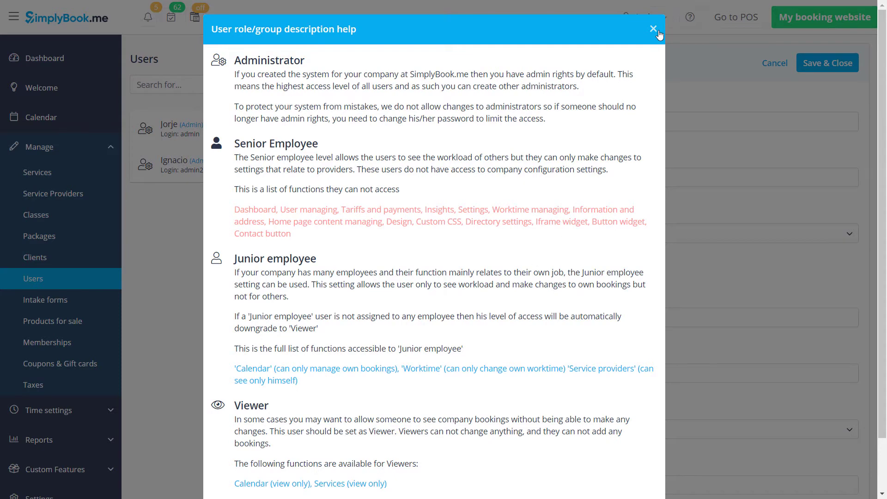
click(653, 28)
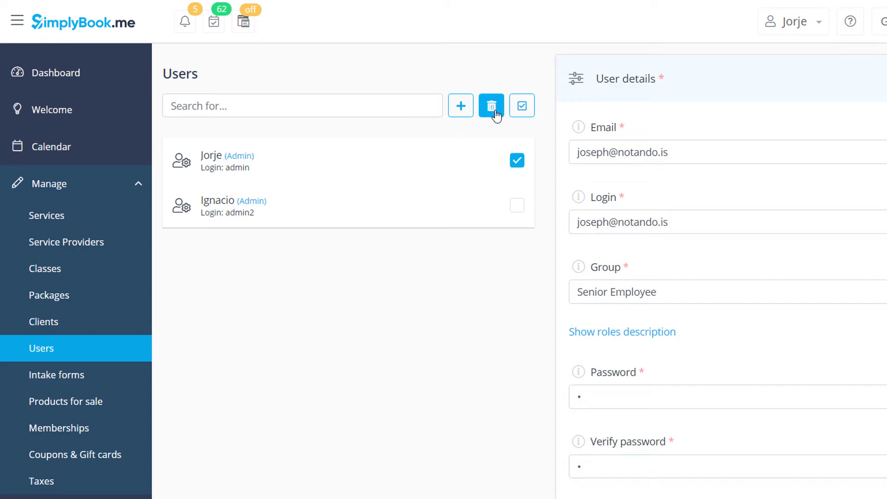
Step: Set the new user's Connected service provider to Uptown
click(491, 105)
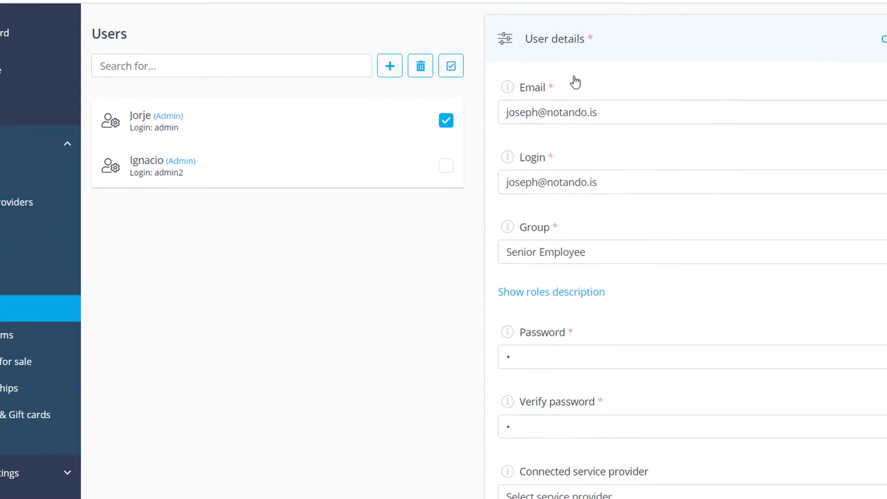
scroll(down, 3)
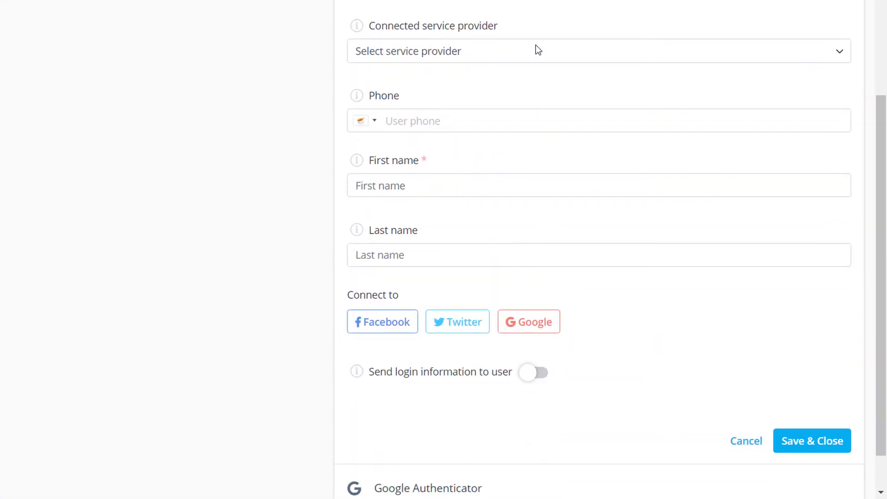
click(594, 51)
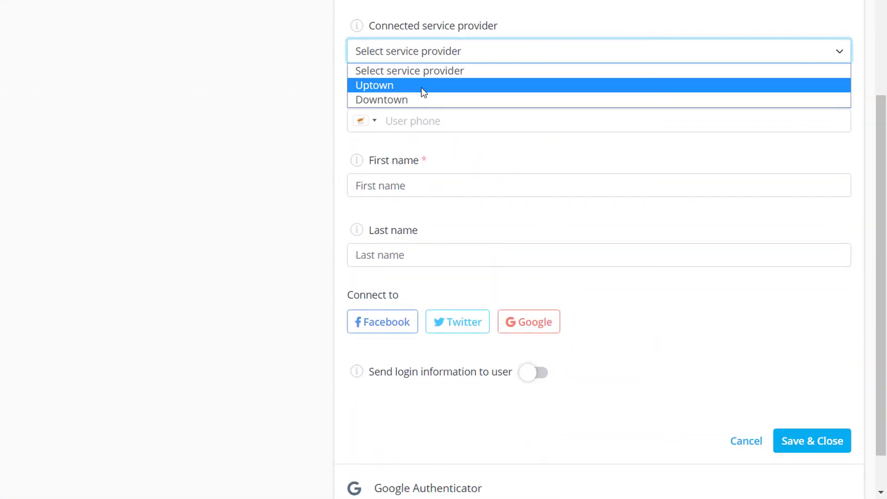
click(374, 85)
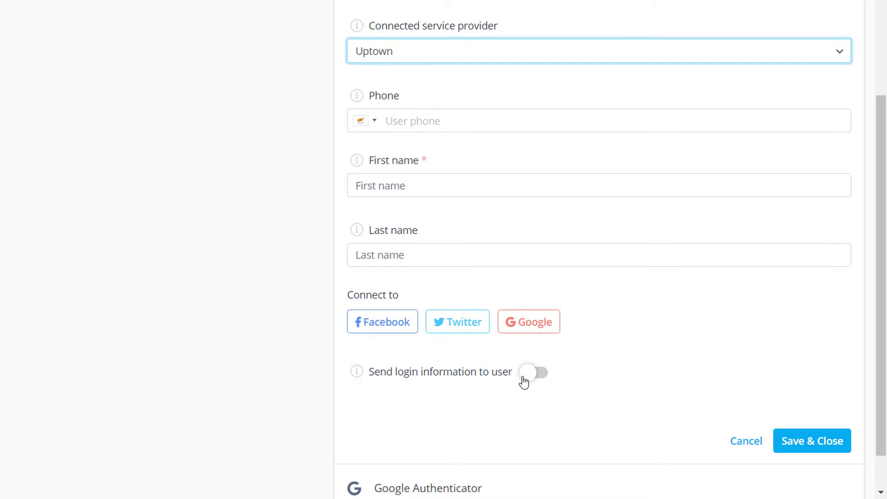
Step: Turn on sending login info, enter first name 'jos', and enable Google Authenticator
click(532, 373)
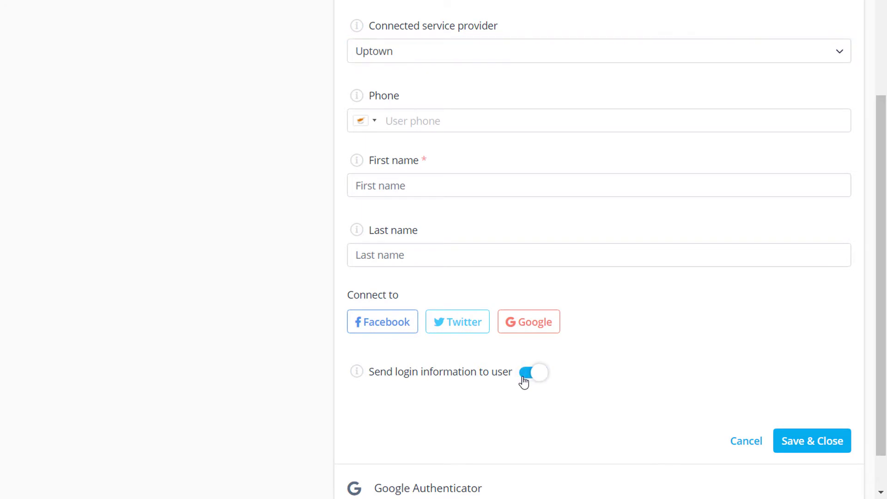
text(joseph)
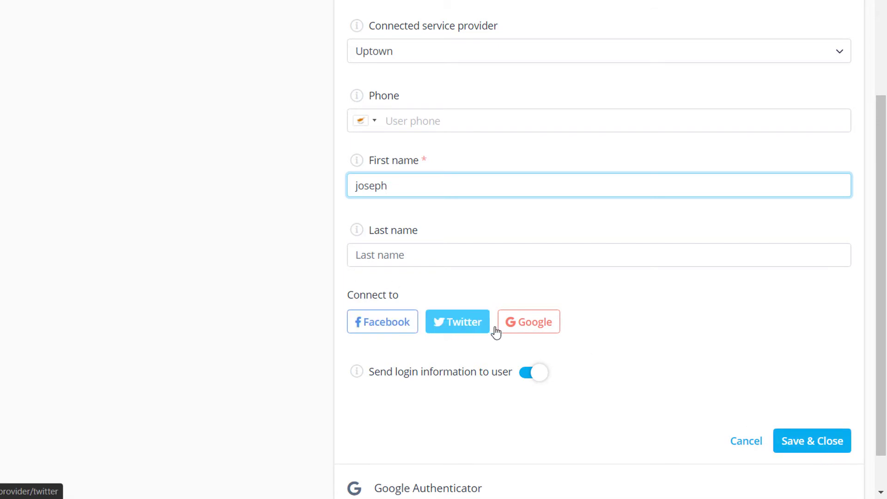
click(528, 321)
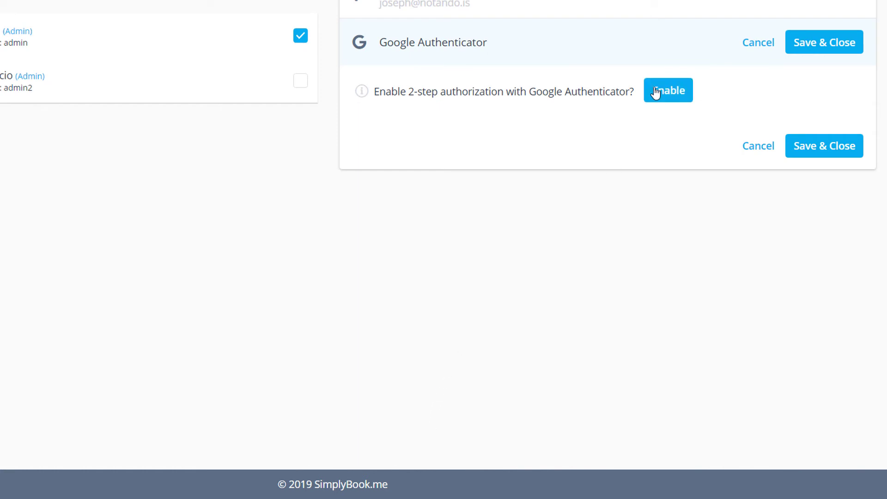
click(668, 90)
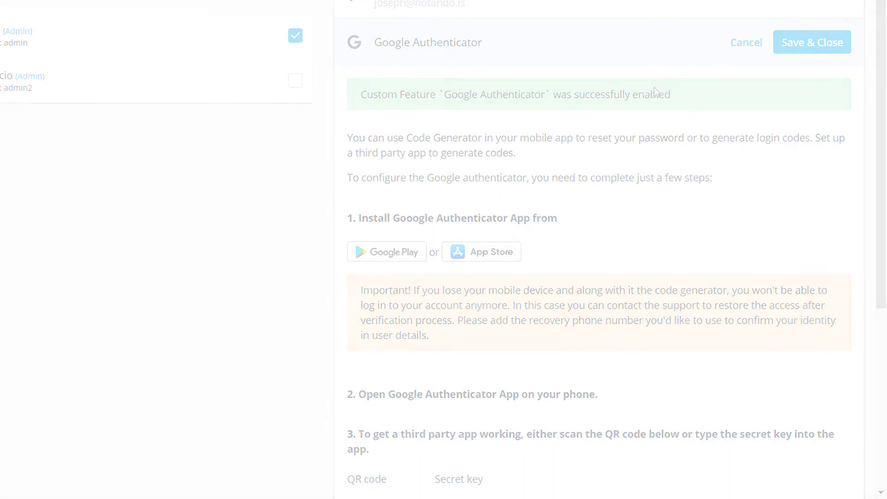